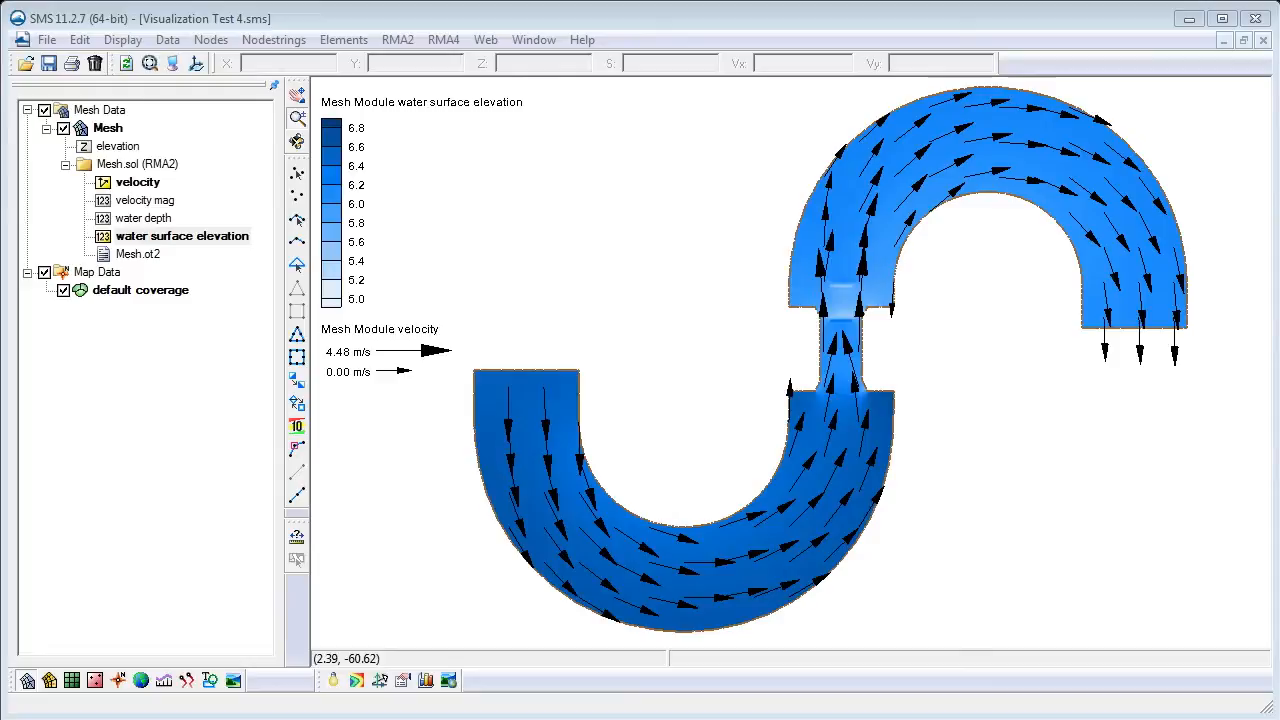
mouse_move(512, 148)
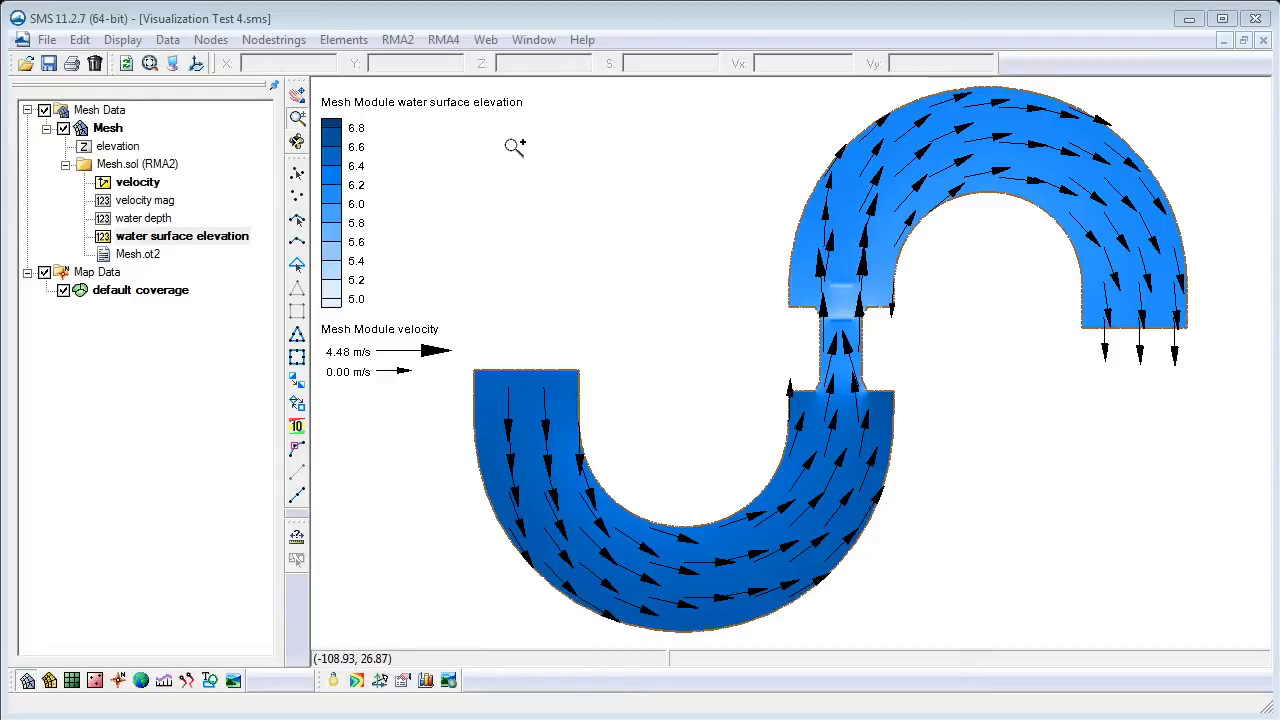
mouse_move(840, 344)
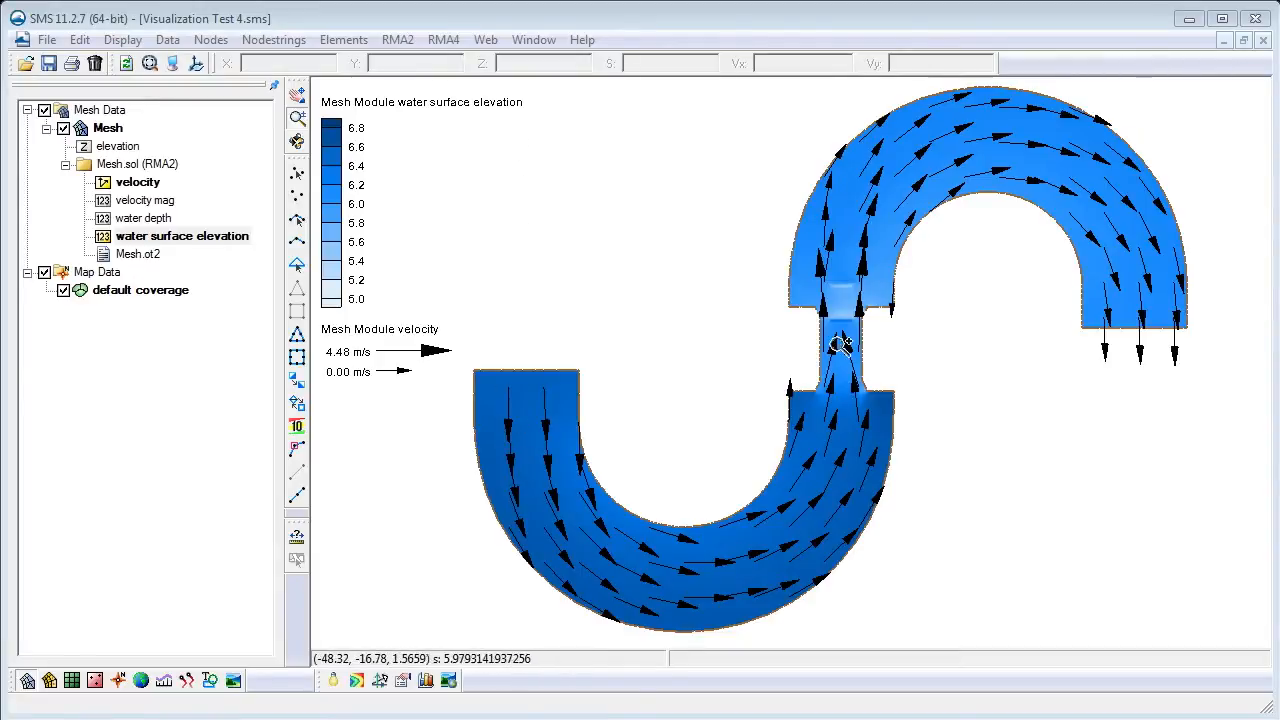
mouse_move(1124, 330)
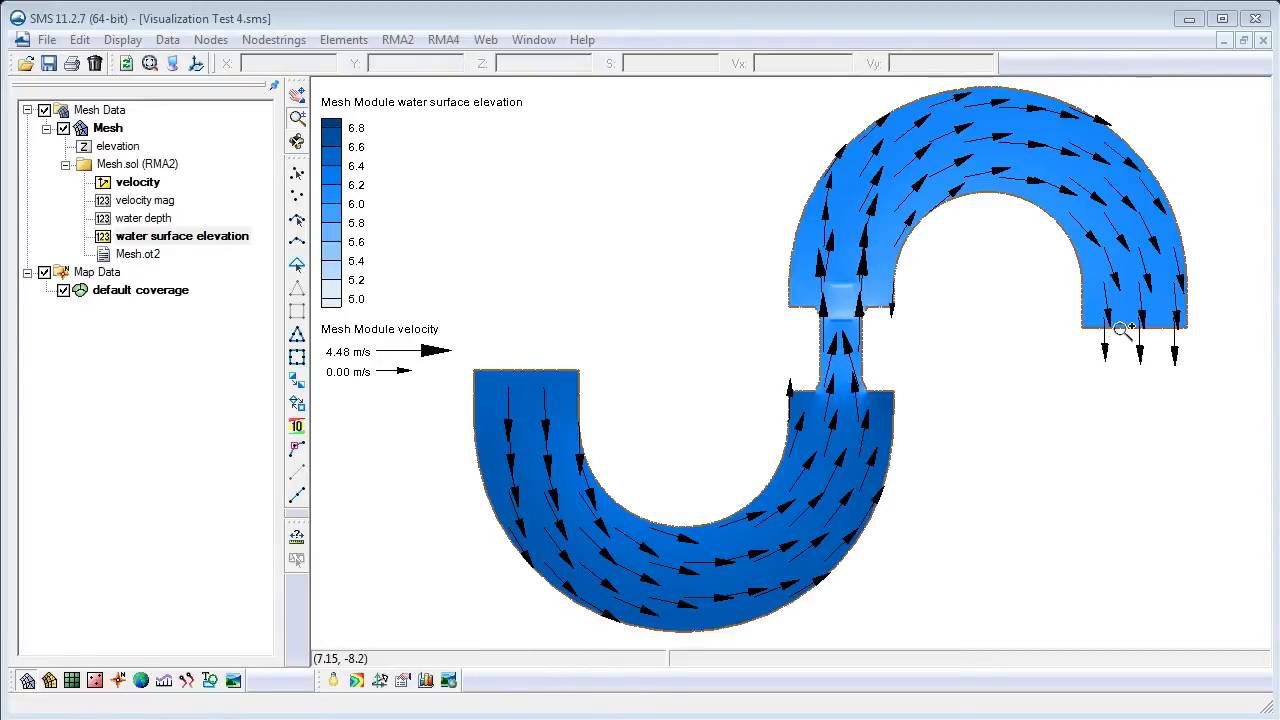
mouse_move(770, 296)
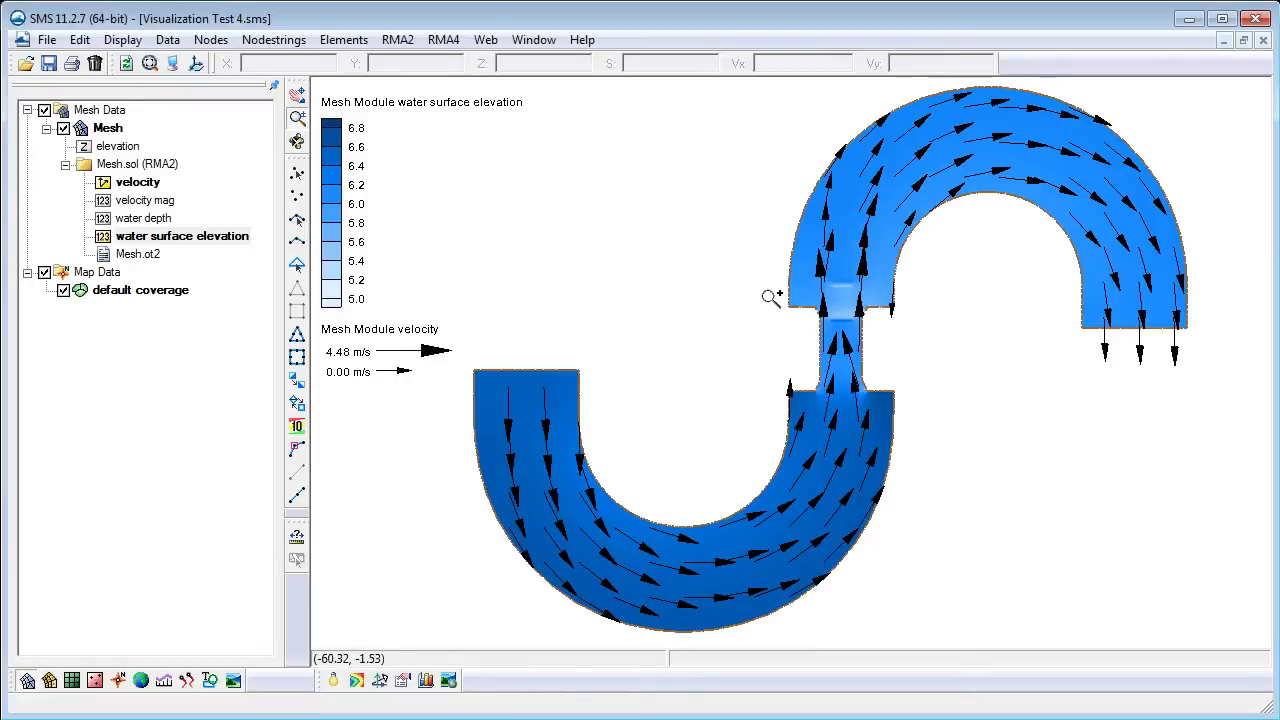
Step: Zoom into the narrow middle channel connecting the two bends of the S-shaped mesh
drag(770, 298, 948, 420)
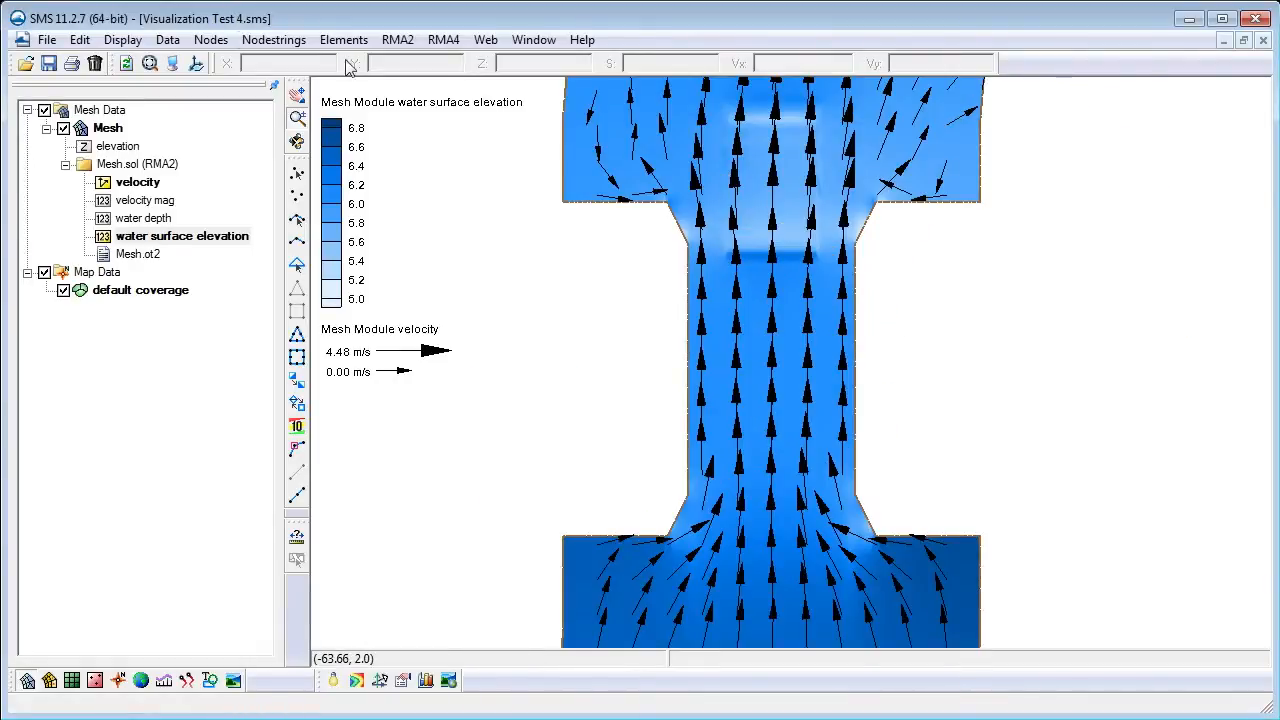
Step: Generate a Flow Trace film loop via Data > Film Loop with default trace settings
click(168, 40)
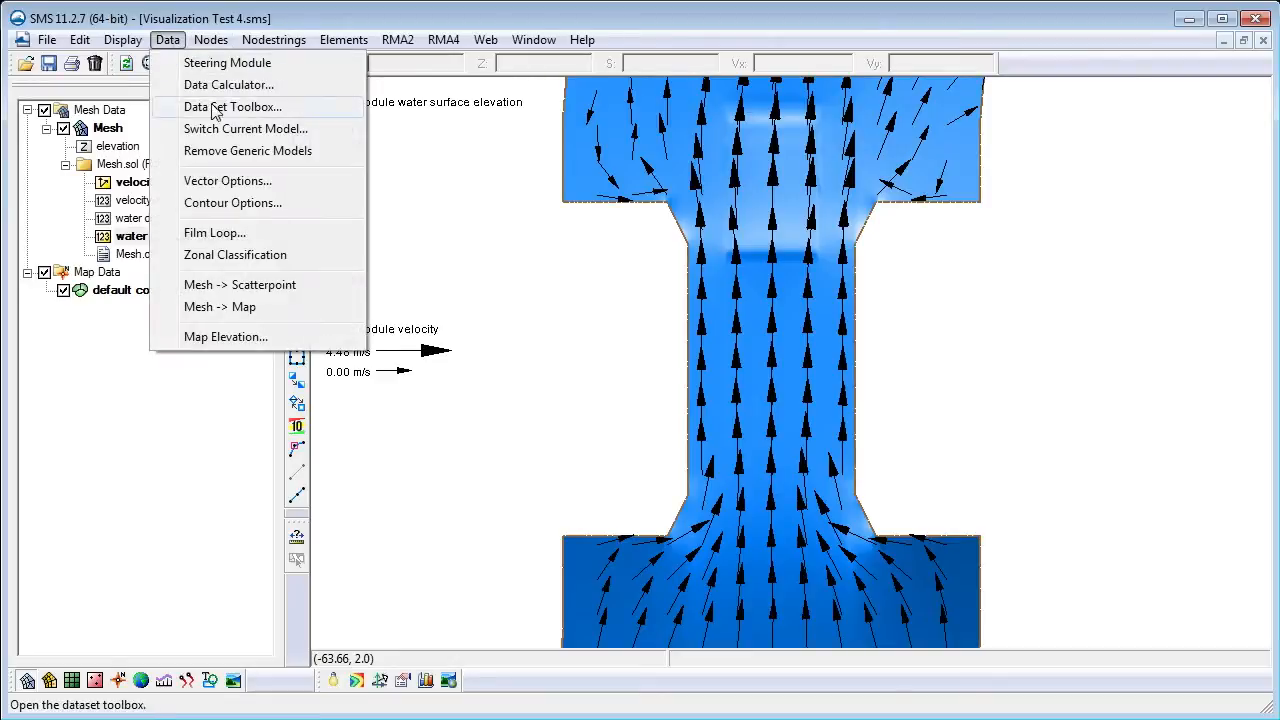
click(214, 232)
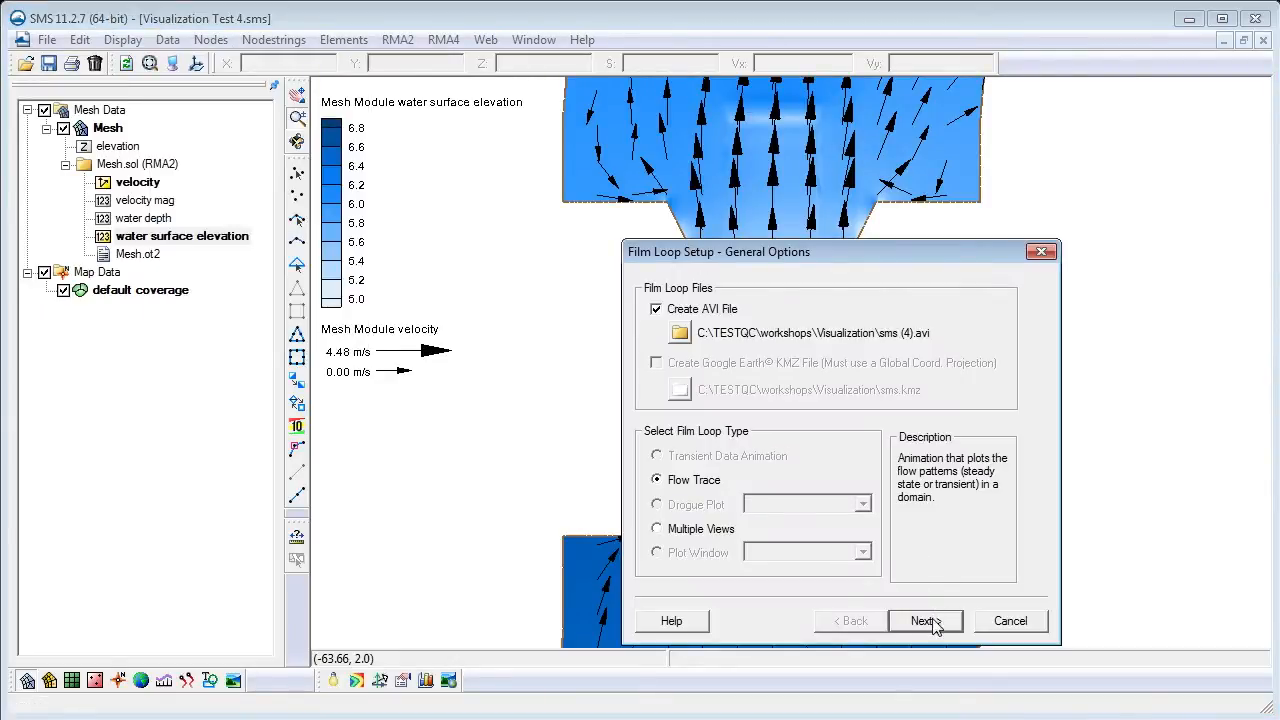
click(920, 620)
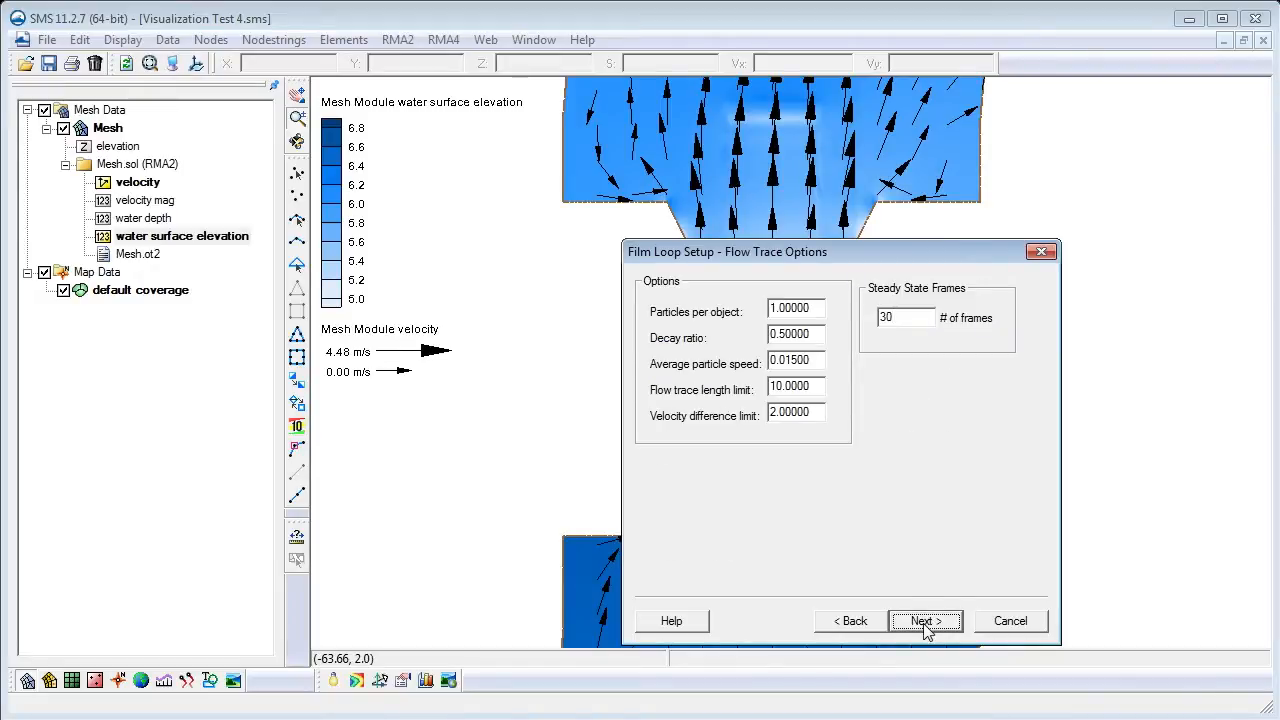
click(920, 620)
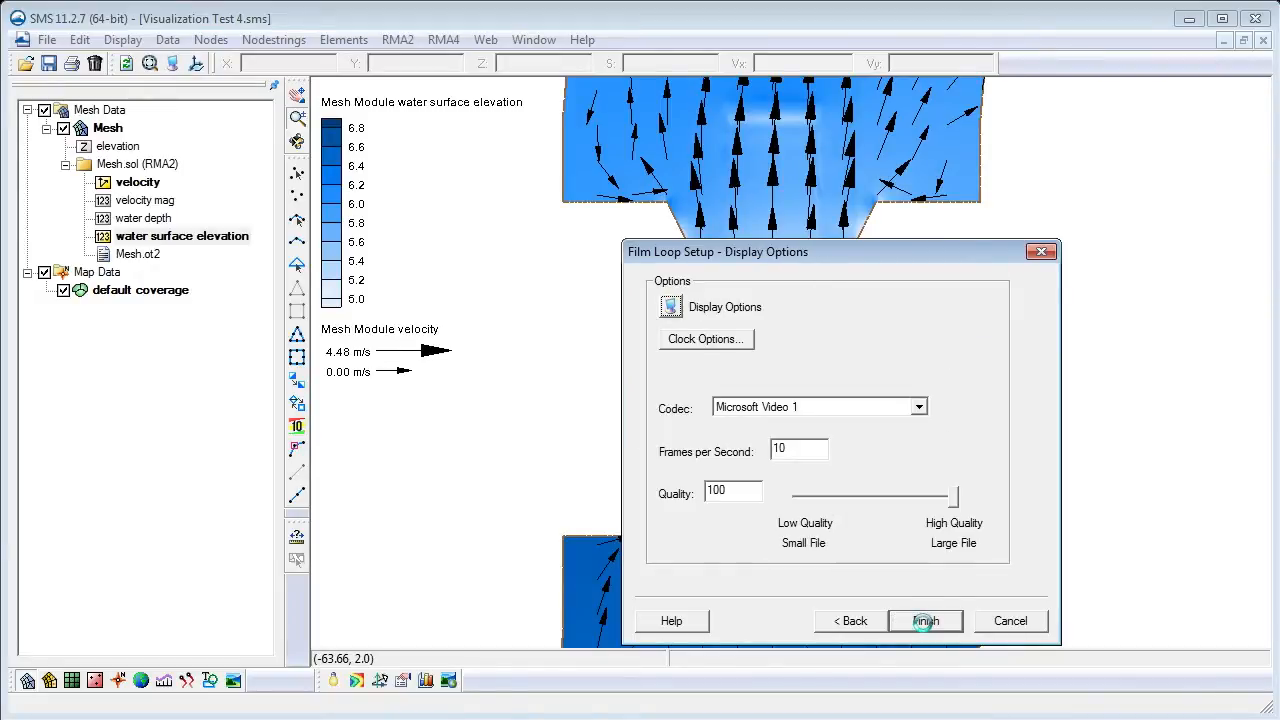
click(924, 620)
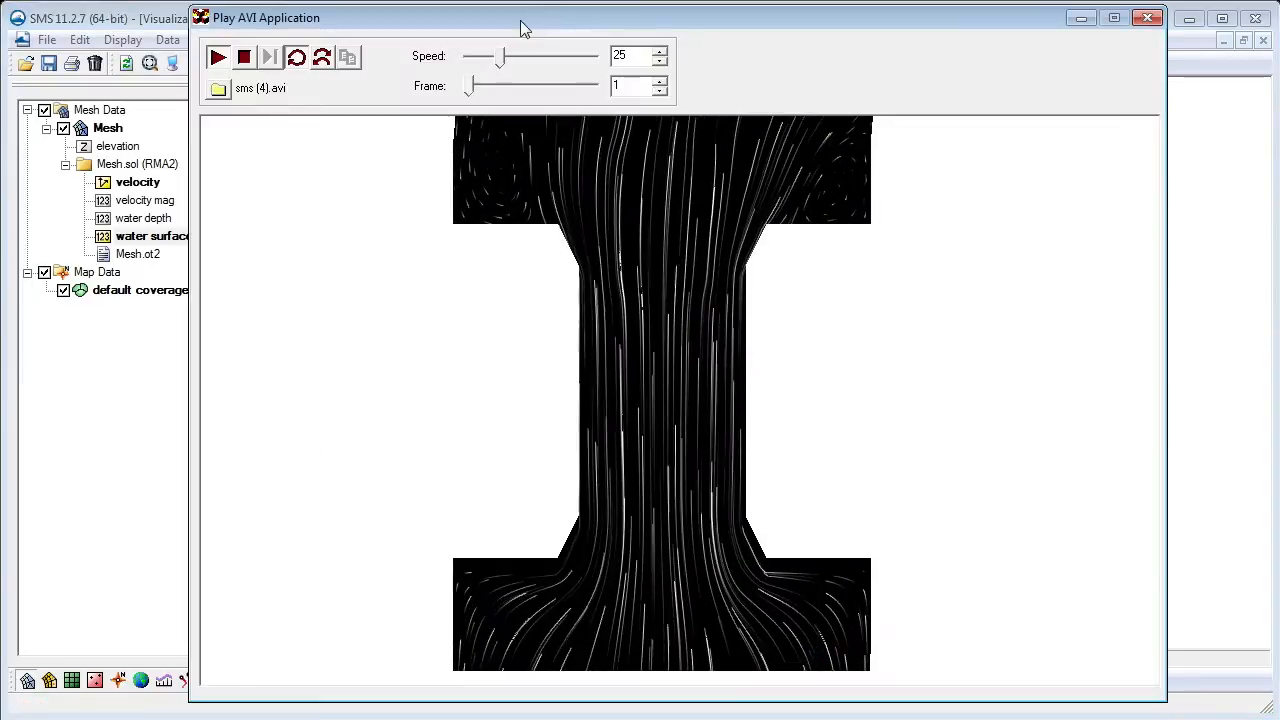
Step: Play and pause the flow-trace AVI, scrub the Frame slider forward and back, then close the player
click(216, 56)
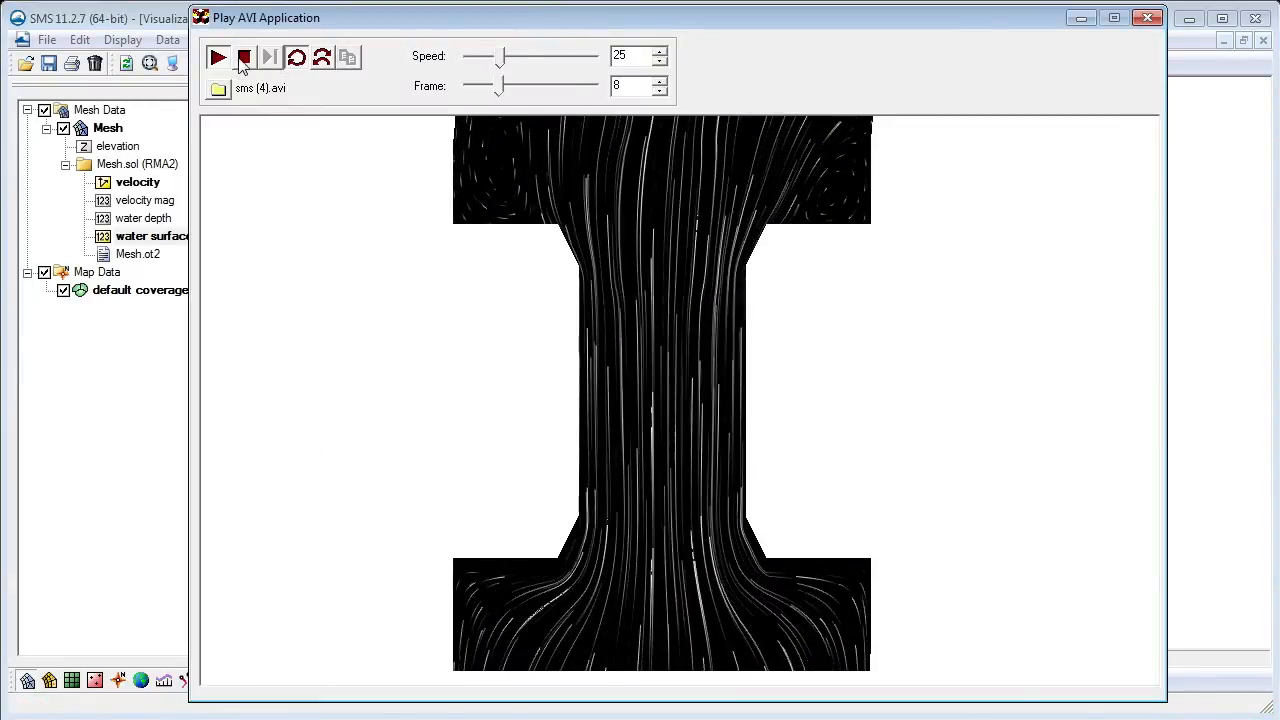
click(216, 56)
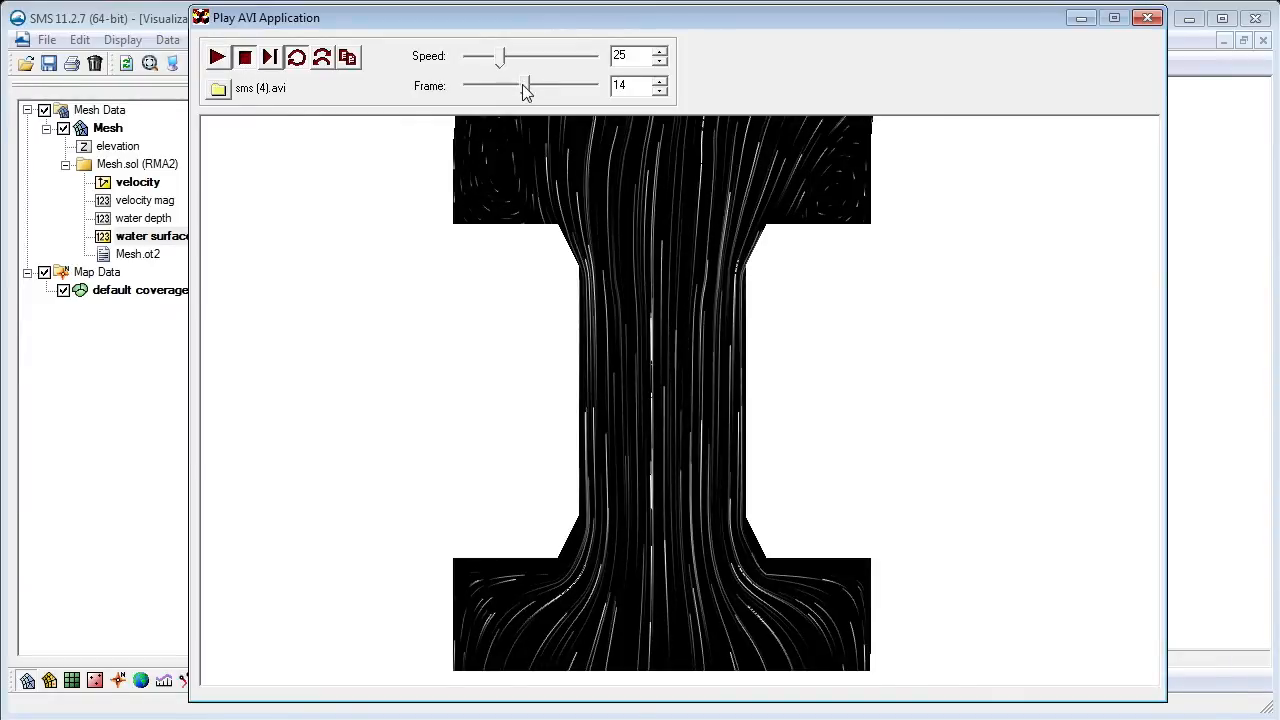
drag(528, 86, 584, 86)
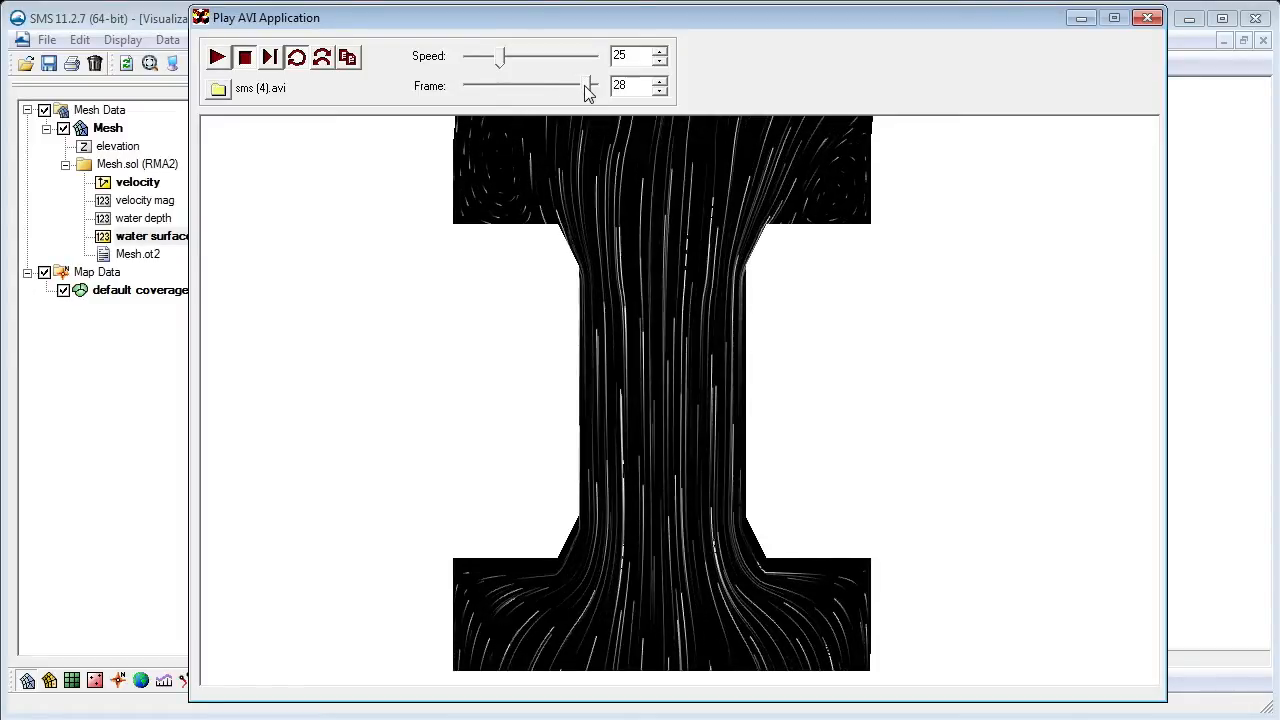
drag(580, 86, 520, 86)
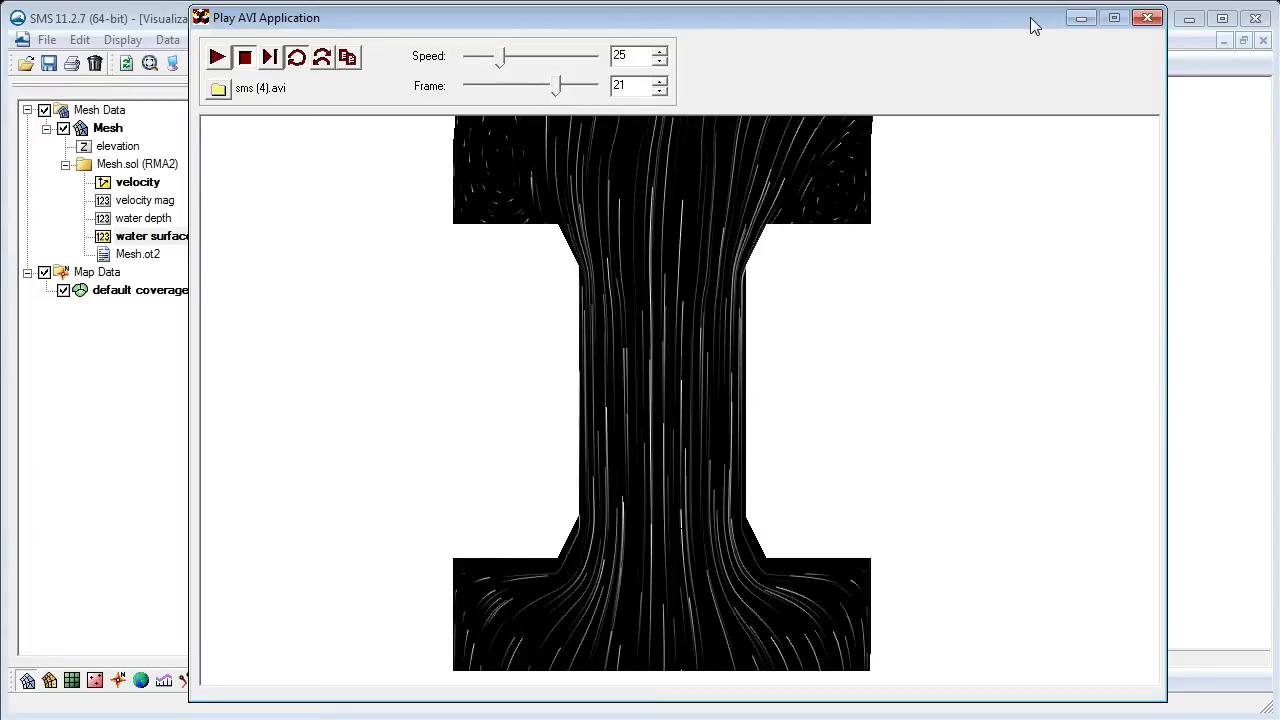
click(1148, 16)
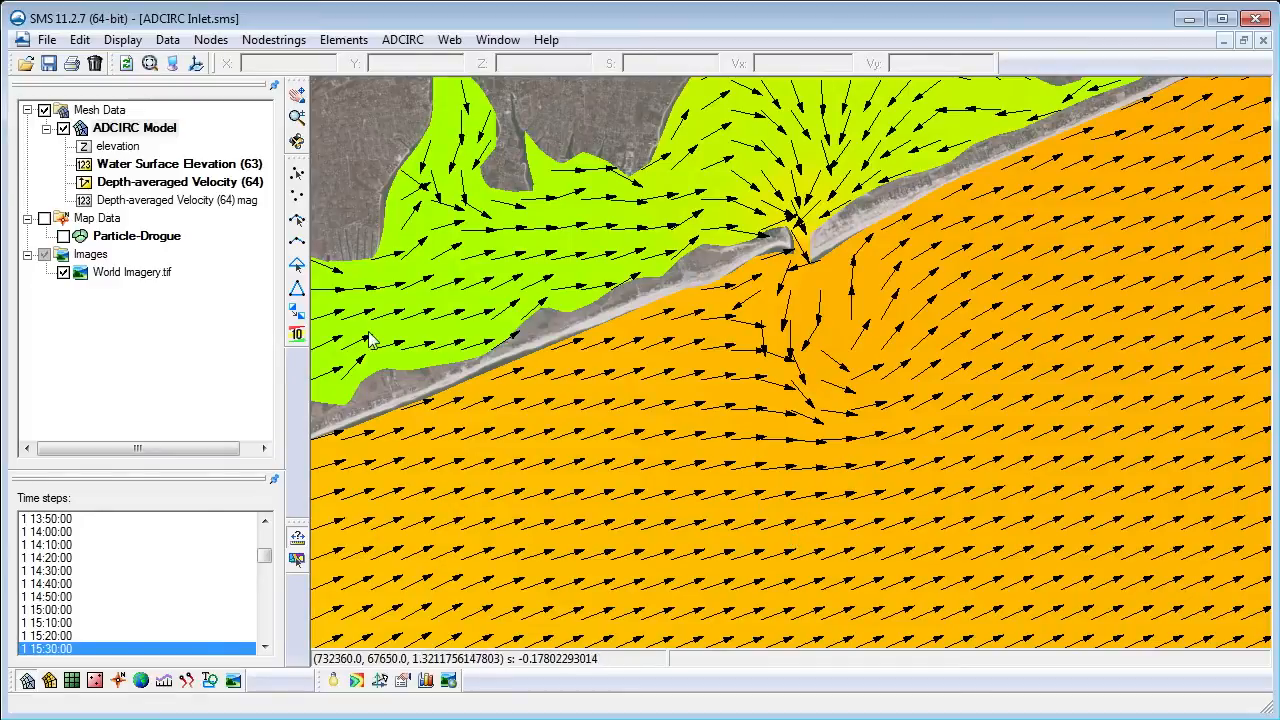
Step: Hide the ADCIRC Model so only the Particle-Drogue points show over the world imagery
click(64, 236)
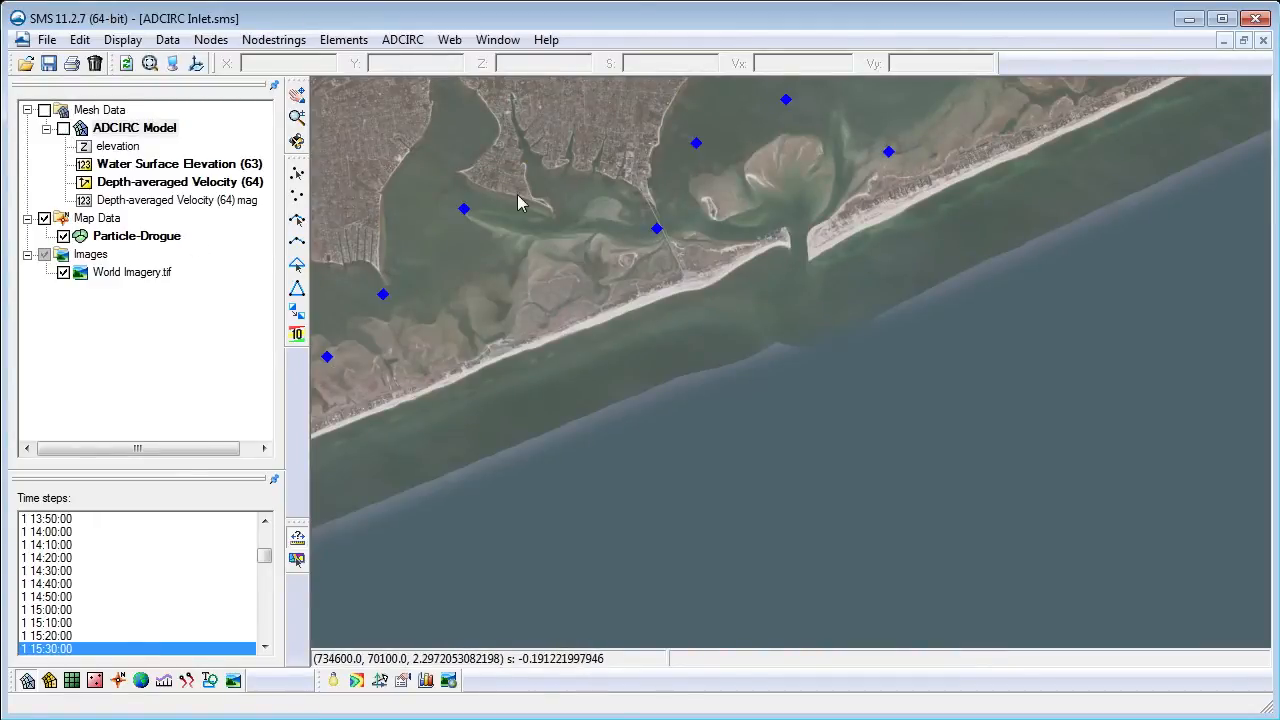
Step: Generate a Drogue Plot film loop, accepting default time, colour and tail settings
click(168, 40)
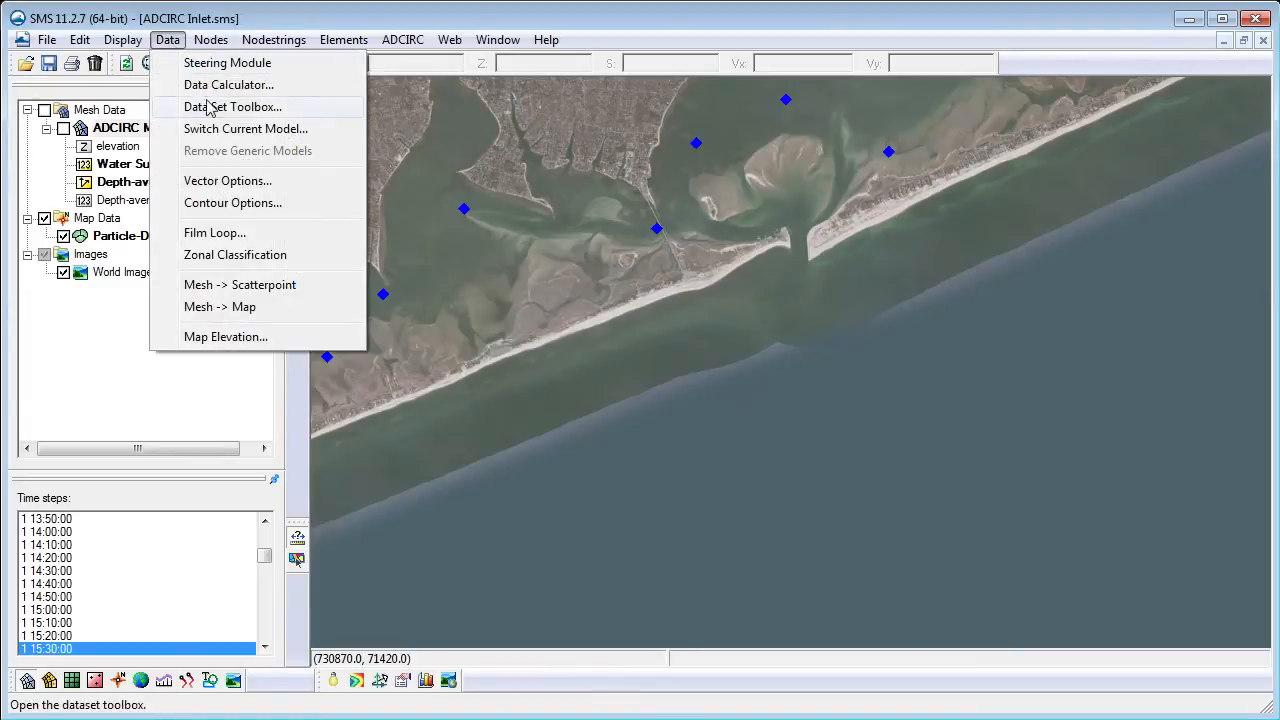
click(214, 232)
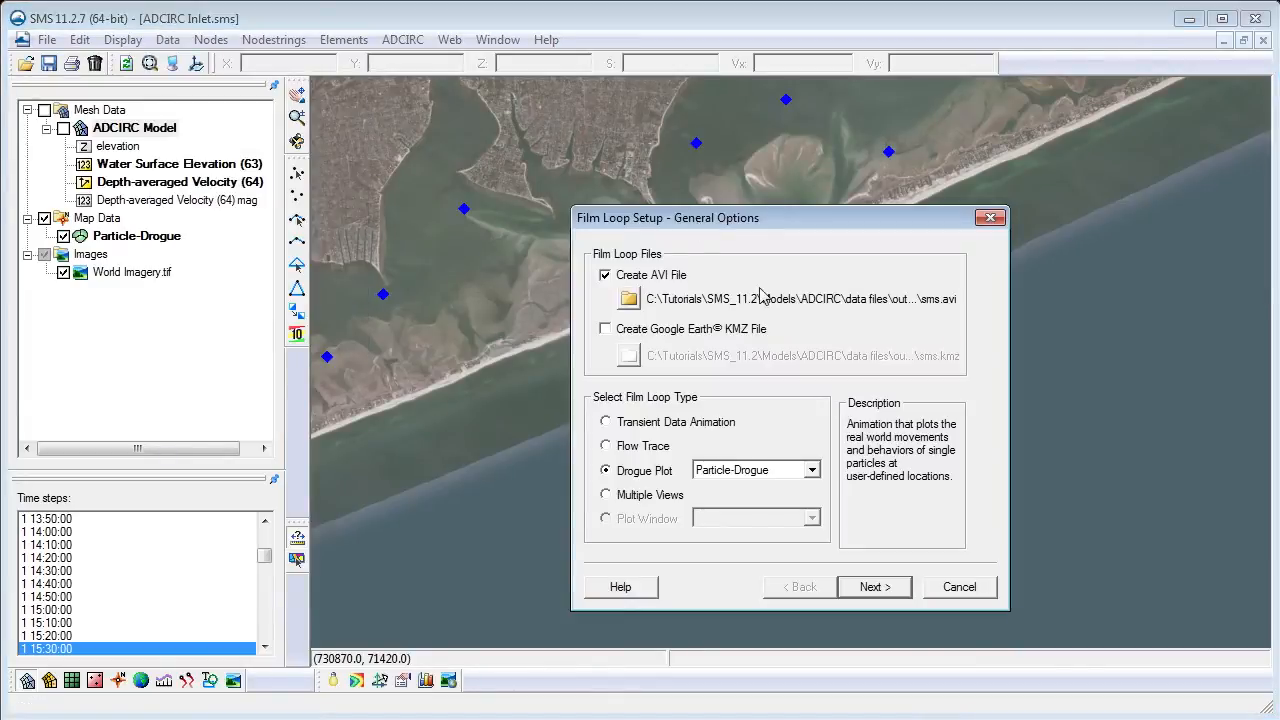
click(872, 588)
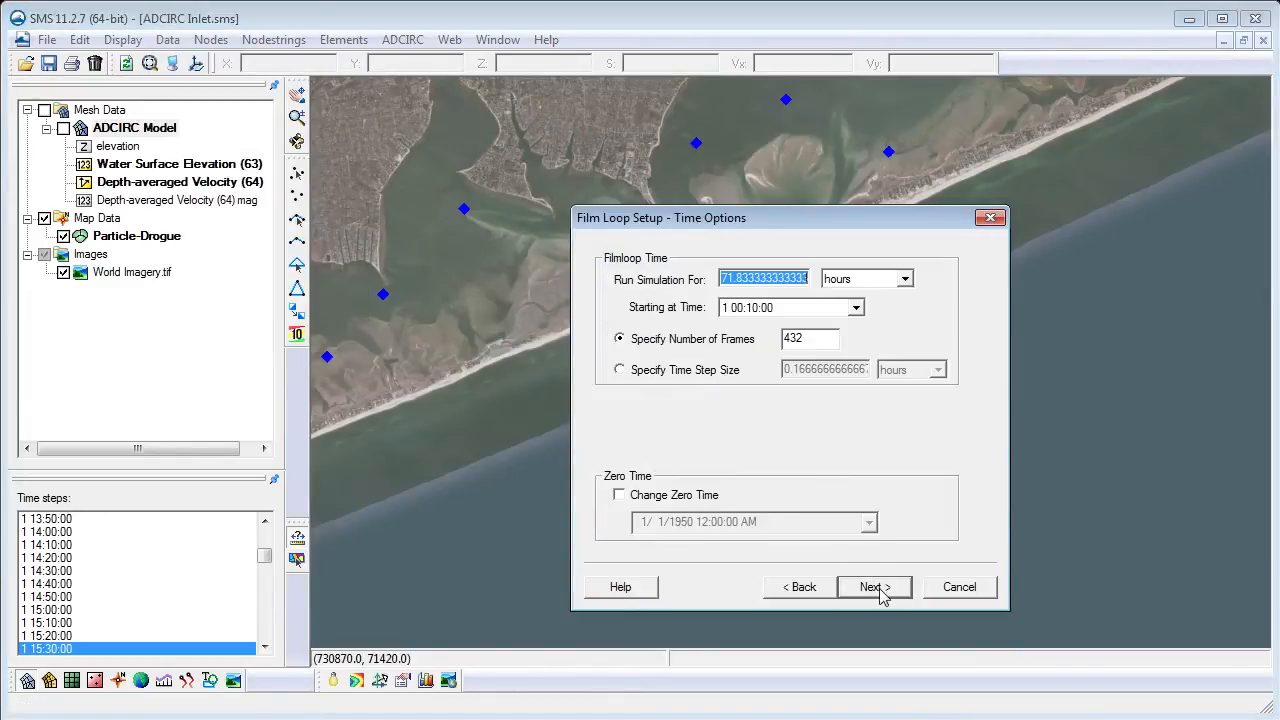
click(868, 588)
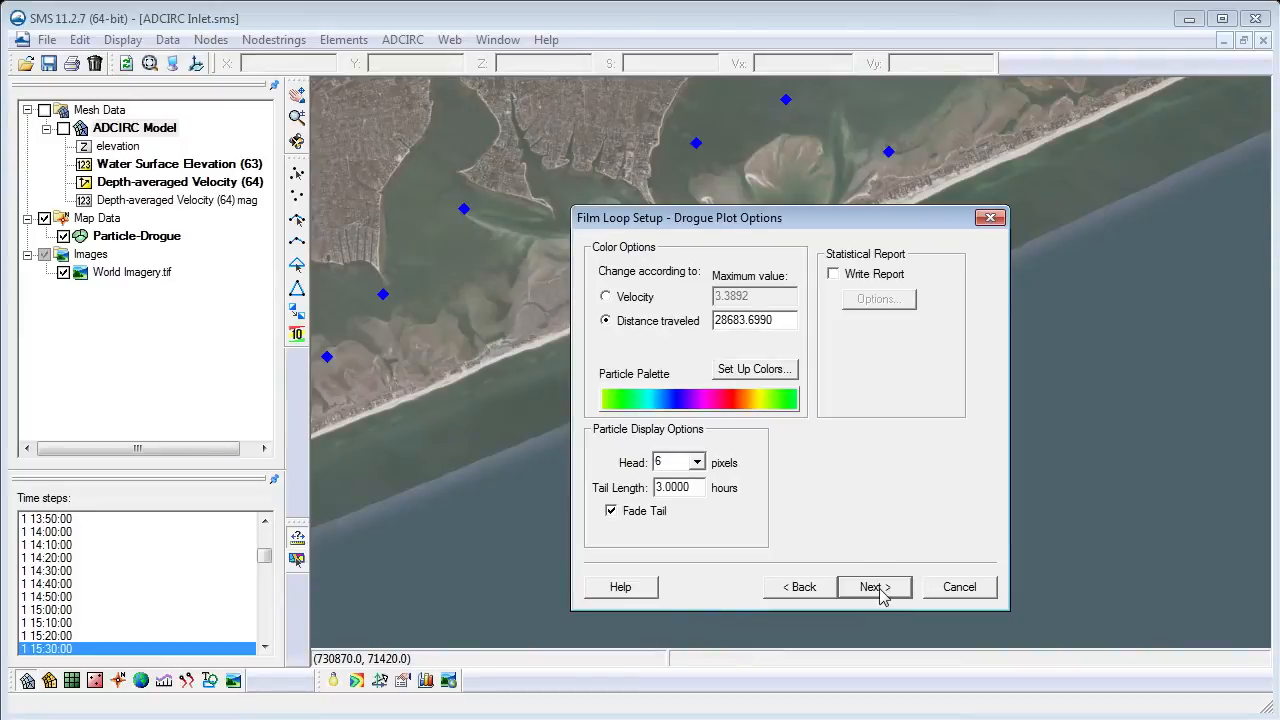
click(872, 588)
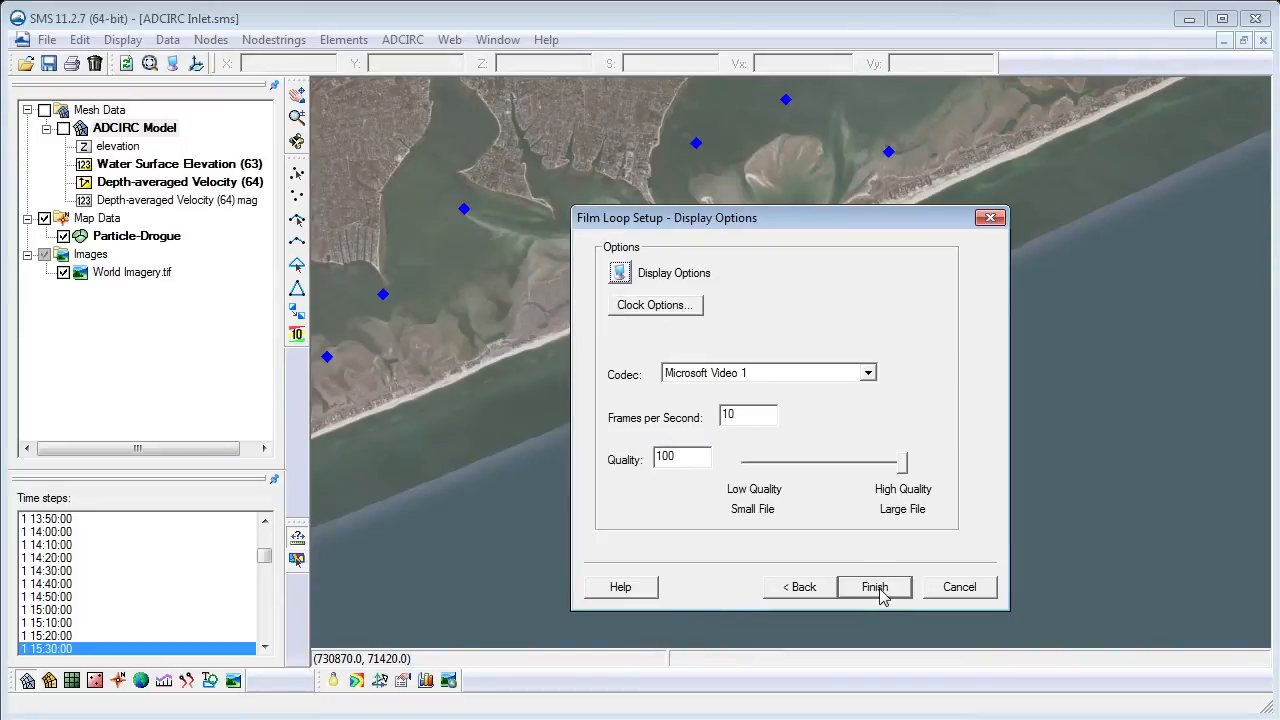
click(872, 588)
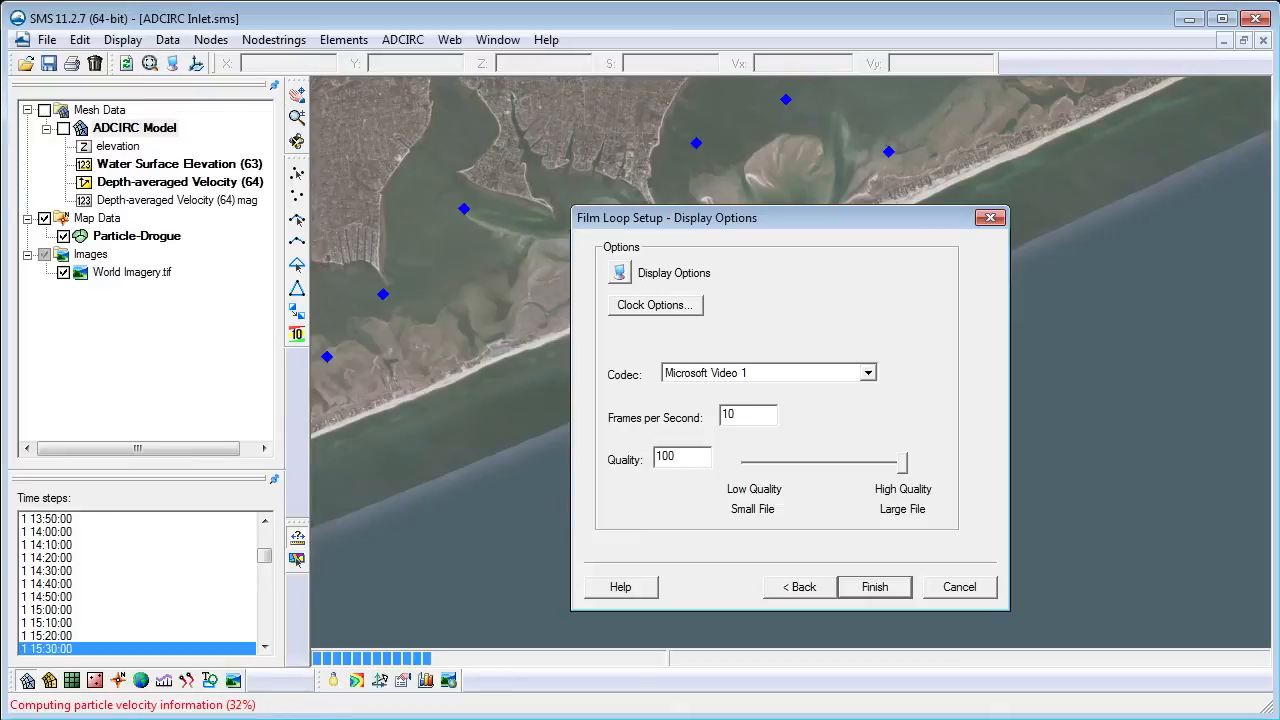
click(872, 588)
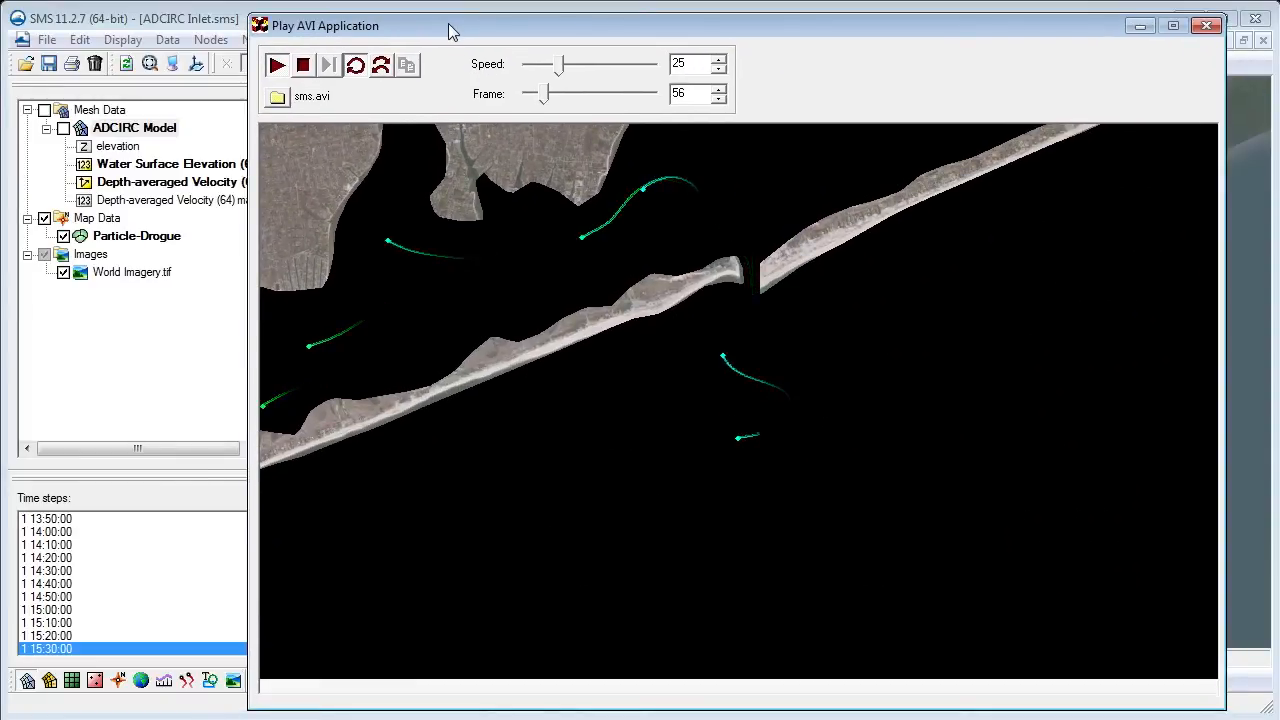
Step: Play the drogue AVI and raise the Speed slider from 25 to about 73
click(276, 64)
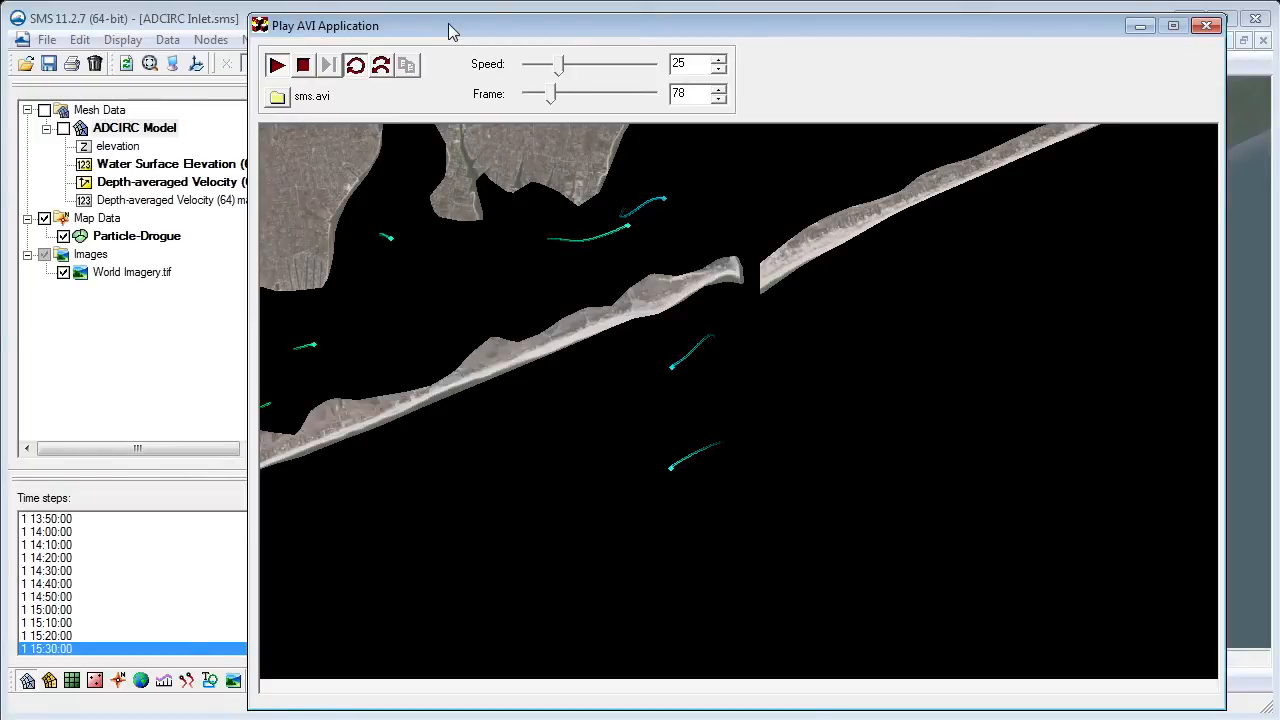
click(276, 64)
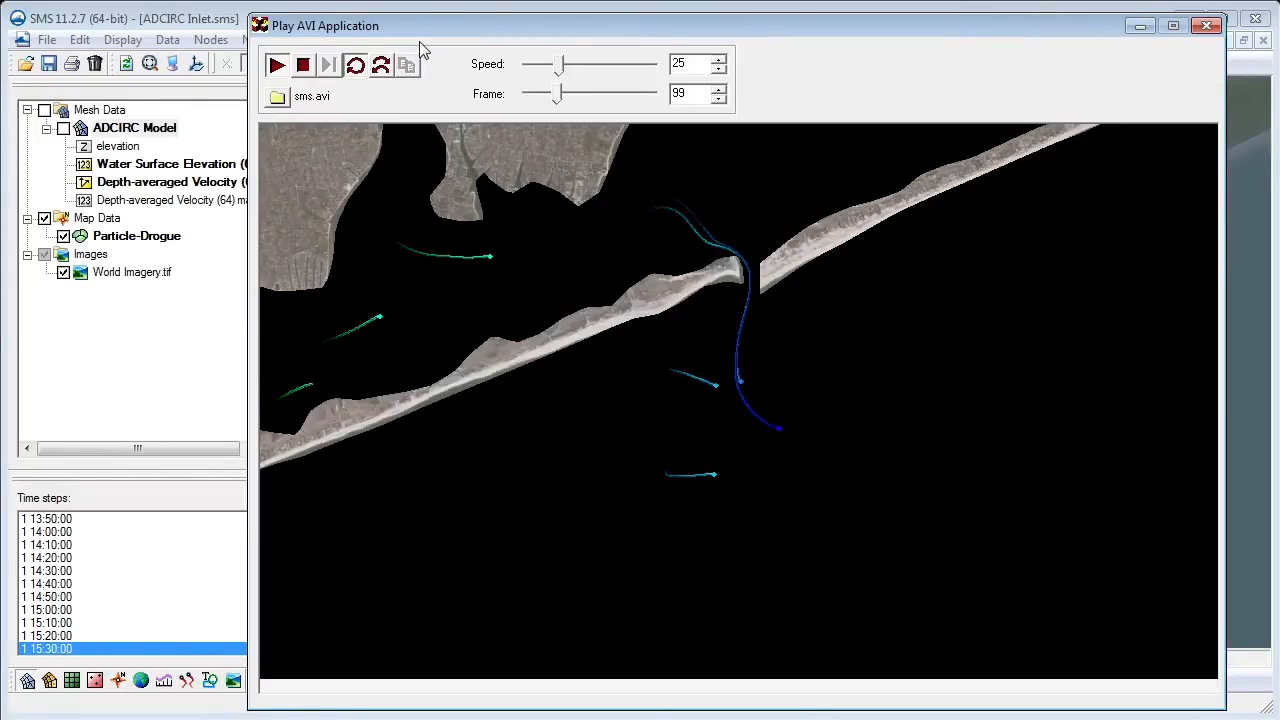
click(276, 64)
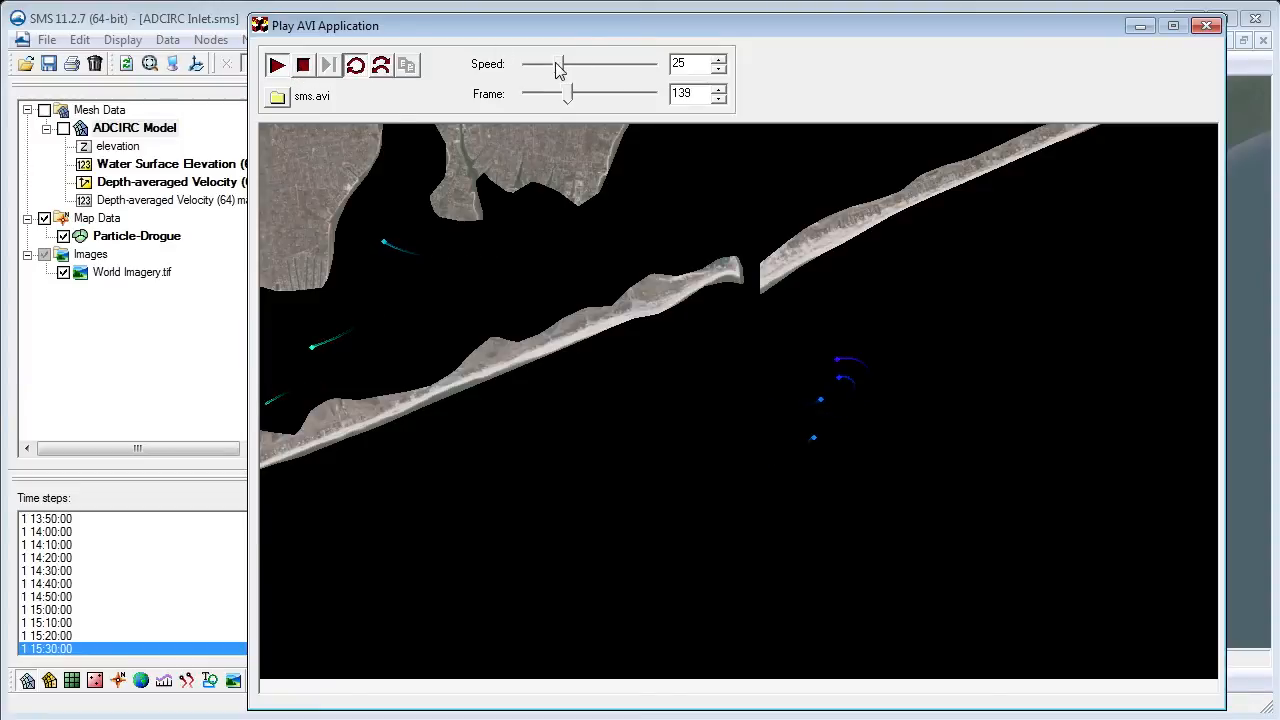
drag(562, 64, 620, 64)
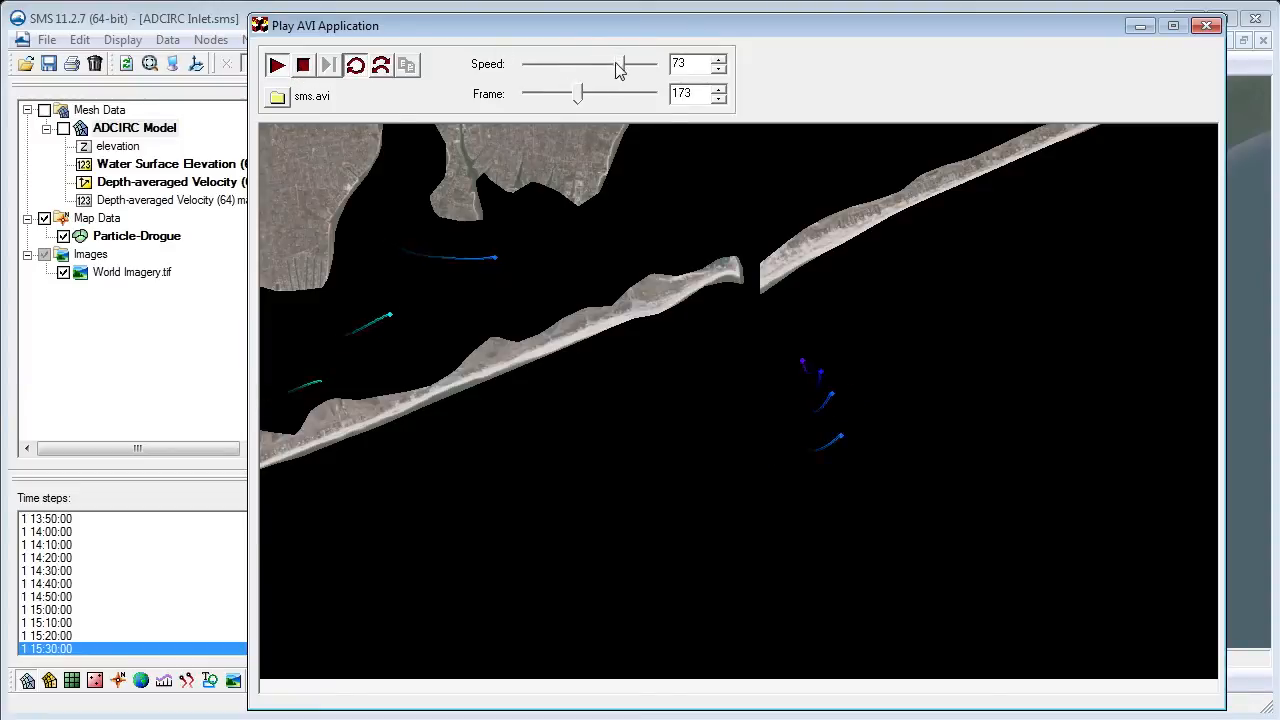